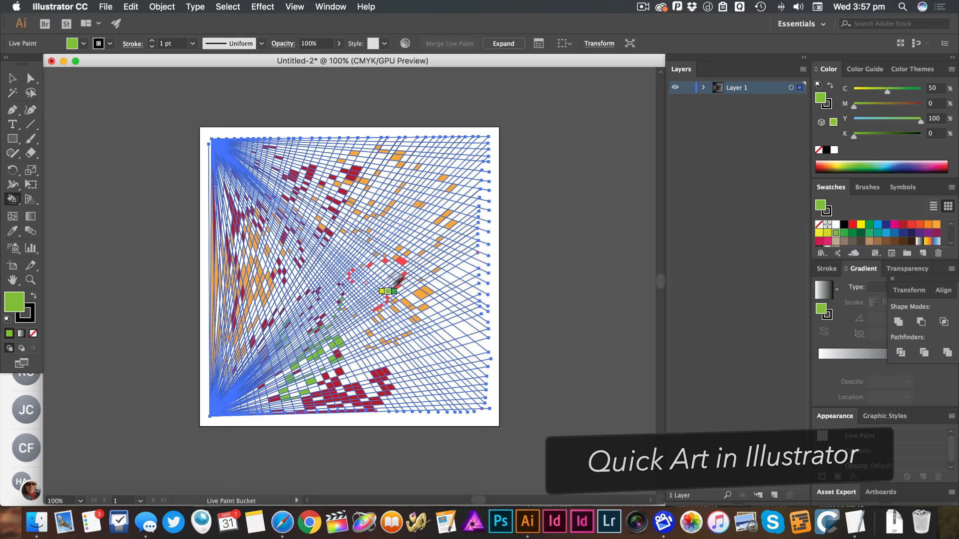
Paint cells of the Live Paint line pattern with red and maroon fills.
left_click(12, 124)
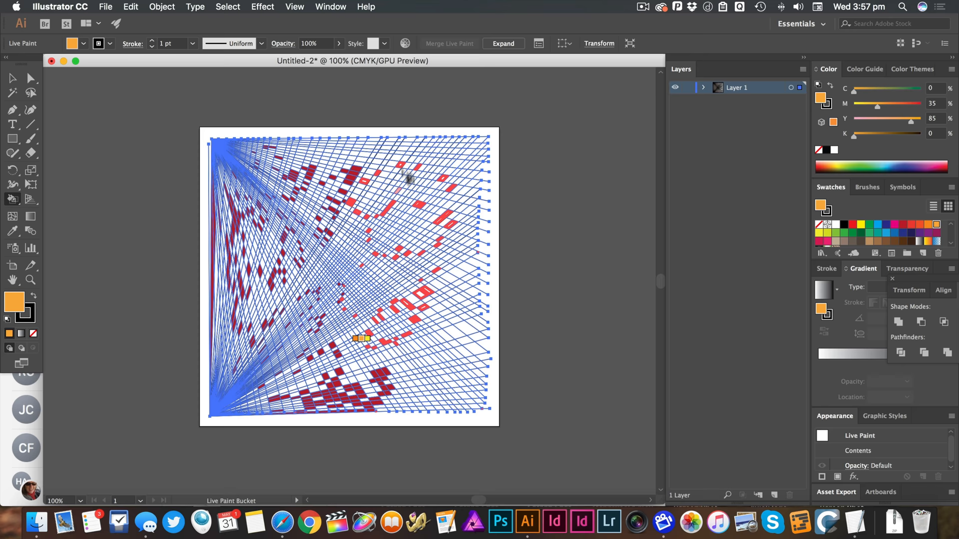
Fill the remaining cells with green, teal, blue and orange swatches.
left_click(340, 304)
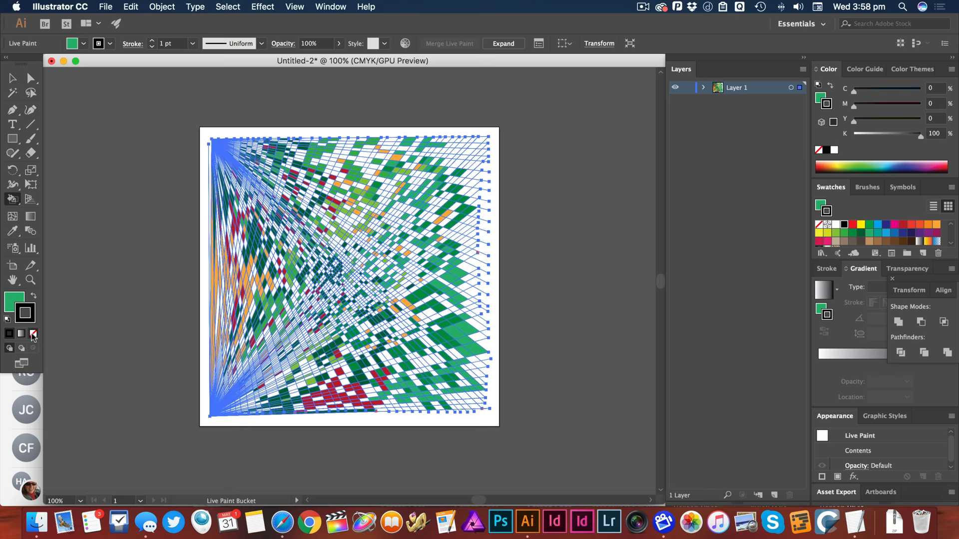
Set stroke to None to remove the grid lines and paint some cells purple.
left_click(559, 300)
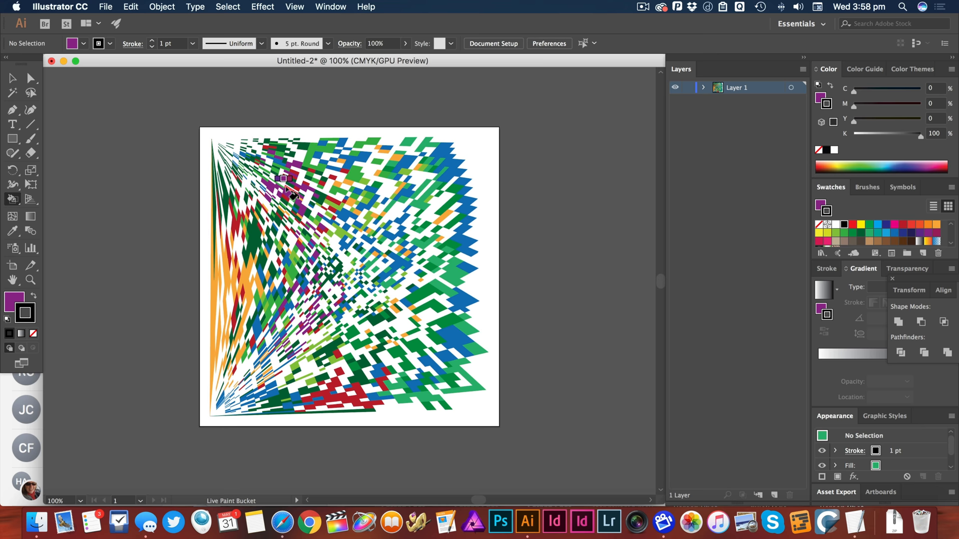
left_click(863, 69)
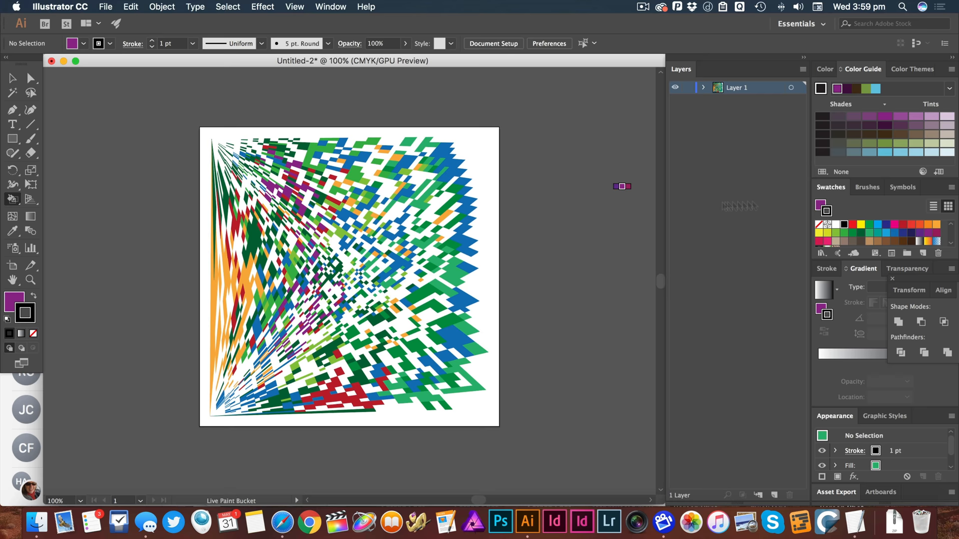
Select the Live Paint group and start Recolor Artwork from the Color Guide panel.
left_click(349, 276)
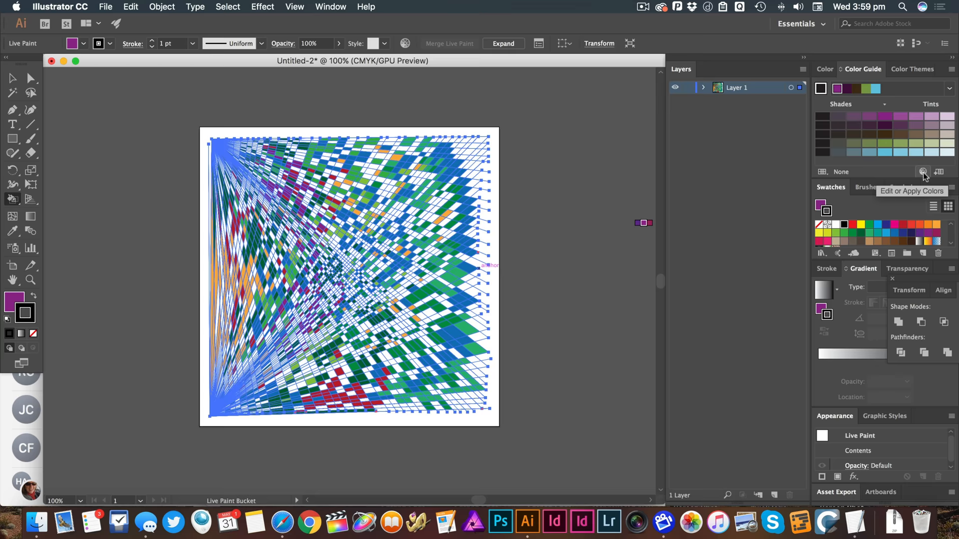
left_click(924, 172)
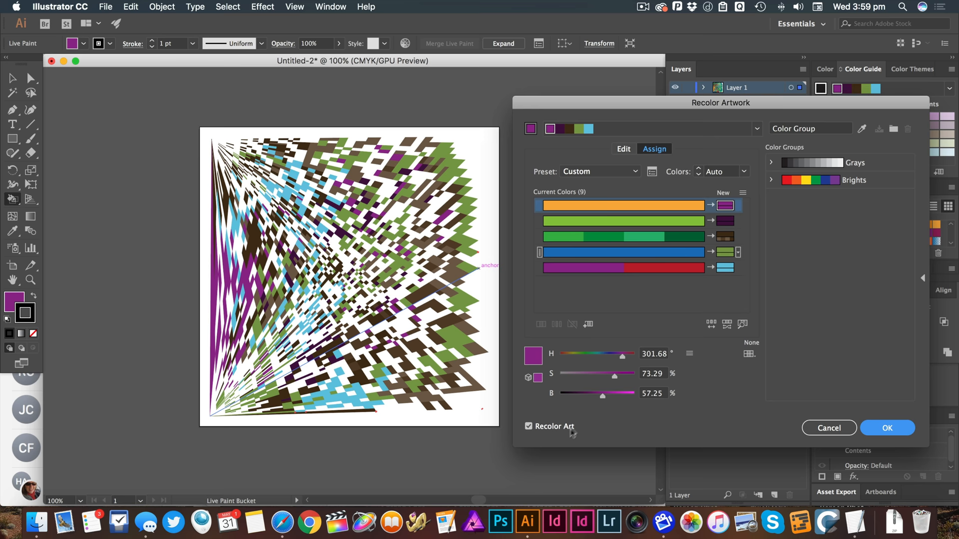
Switch Recolor Artwork to Edit and shift the base purple toward blue-violet on the wheel.
left_click(623, 149)
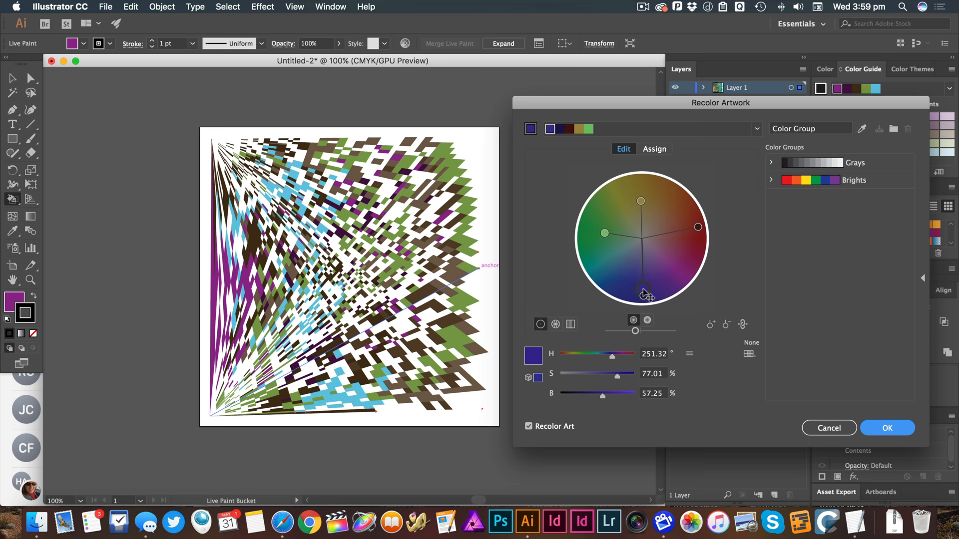